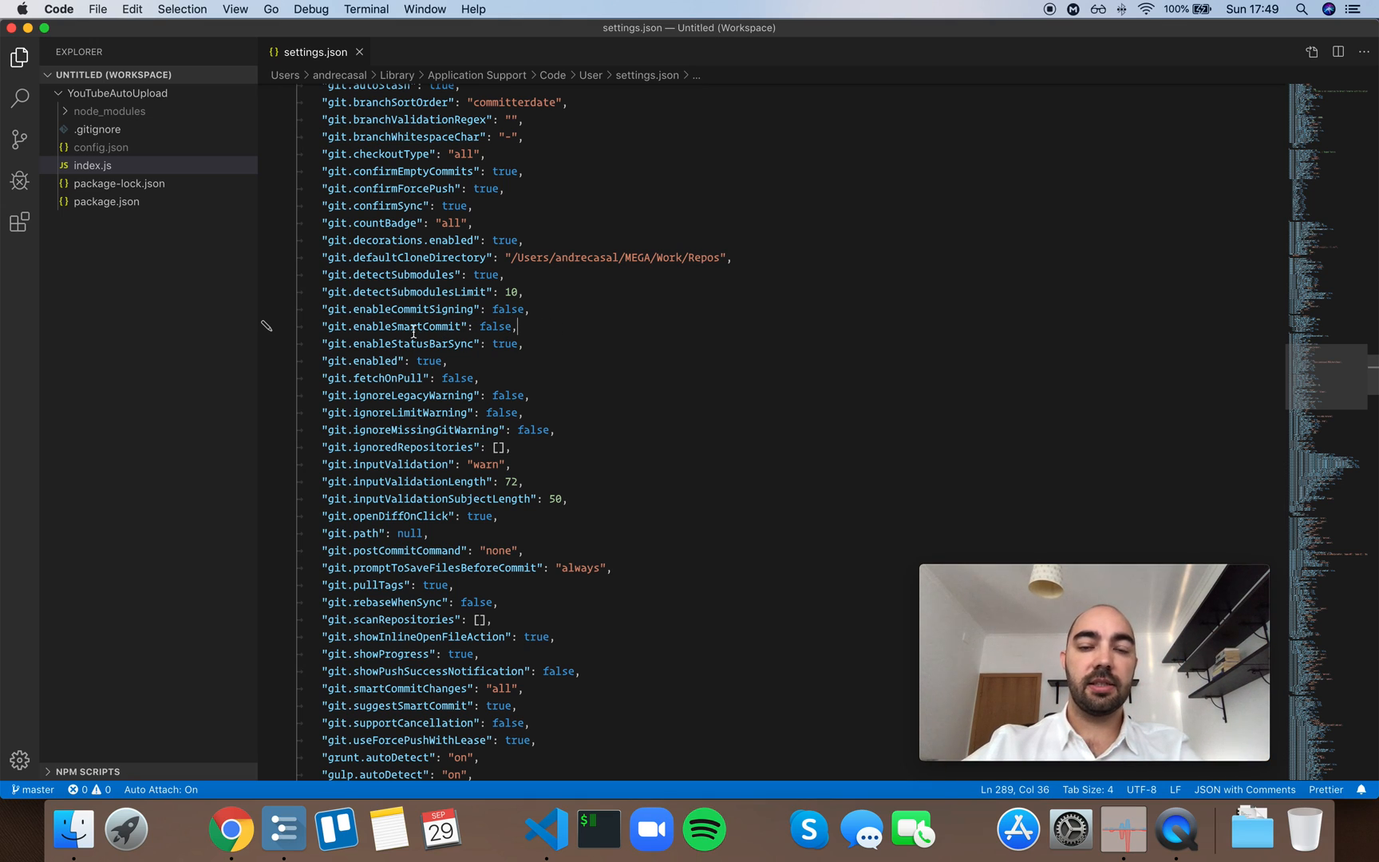
pyautogui.moveTo(398, 326)
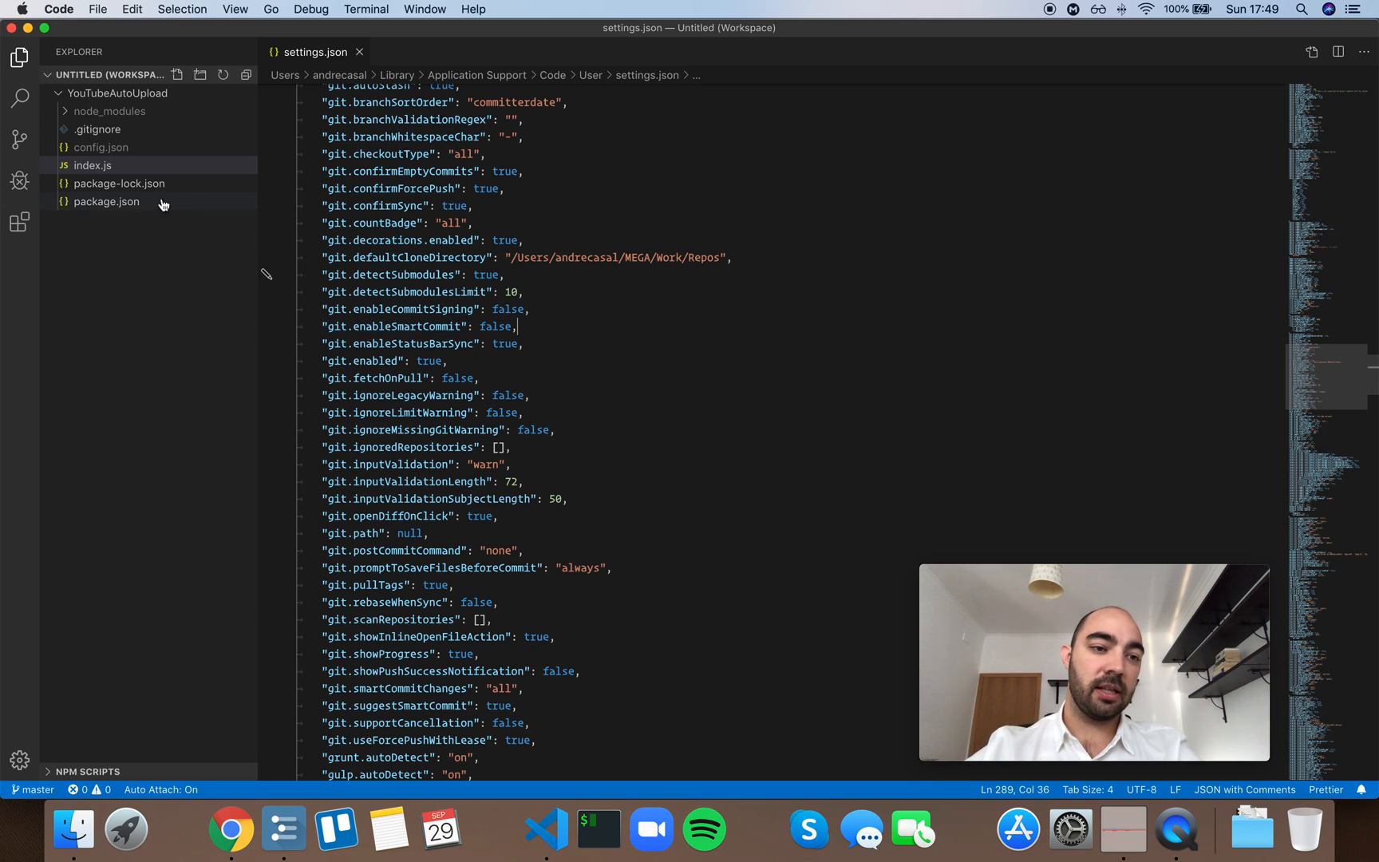
# Show the Source Control panel for YouTubeAutoUpload on master, with zero changes listed
pyautogui.click(19, 138)
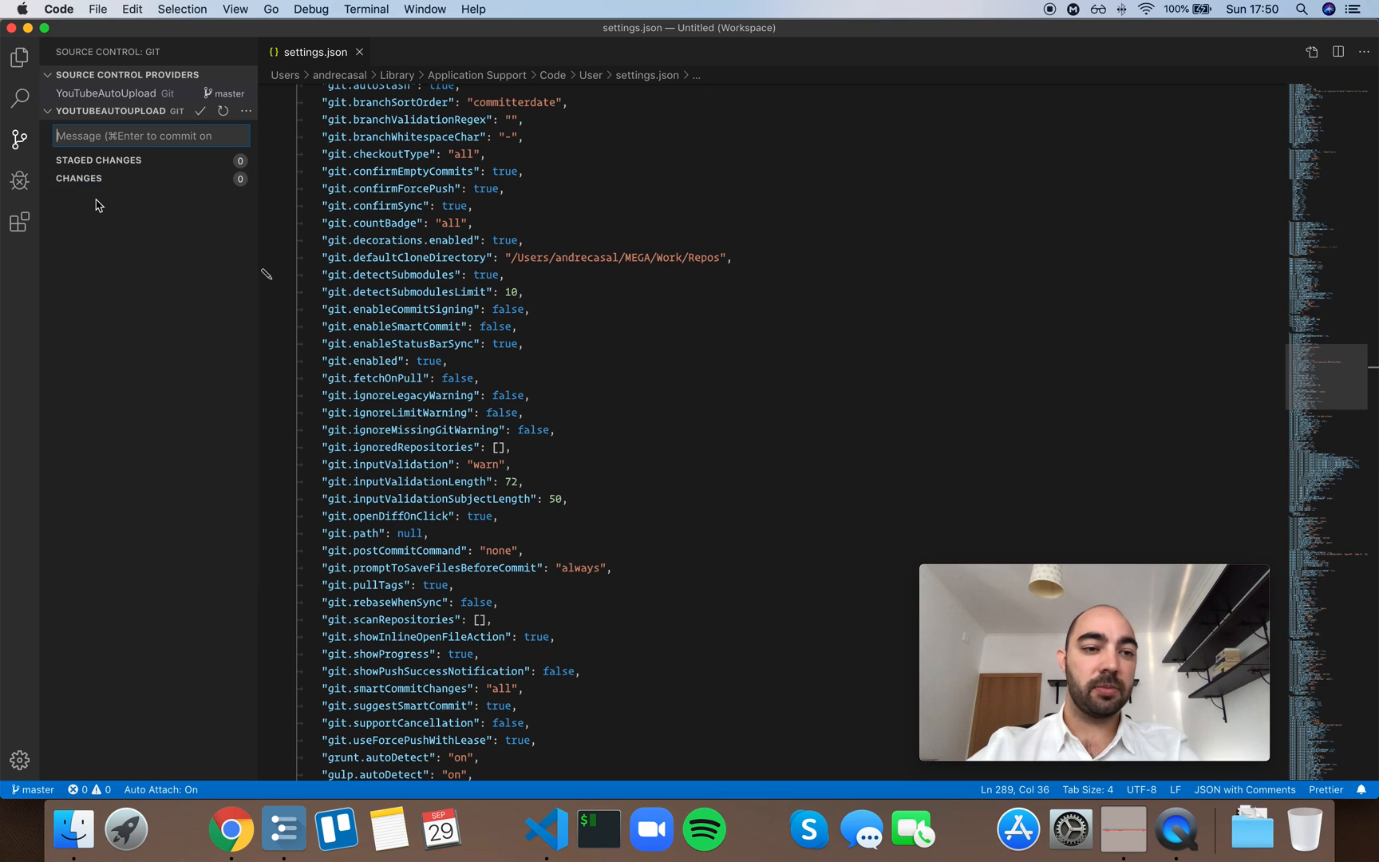
pyautogui.moveTo(75, 196)
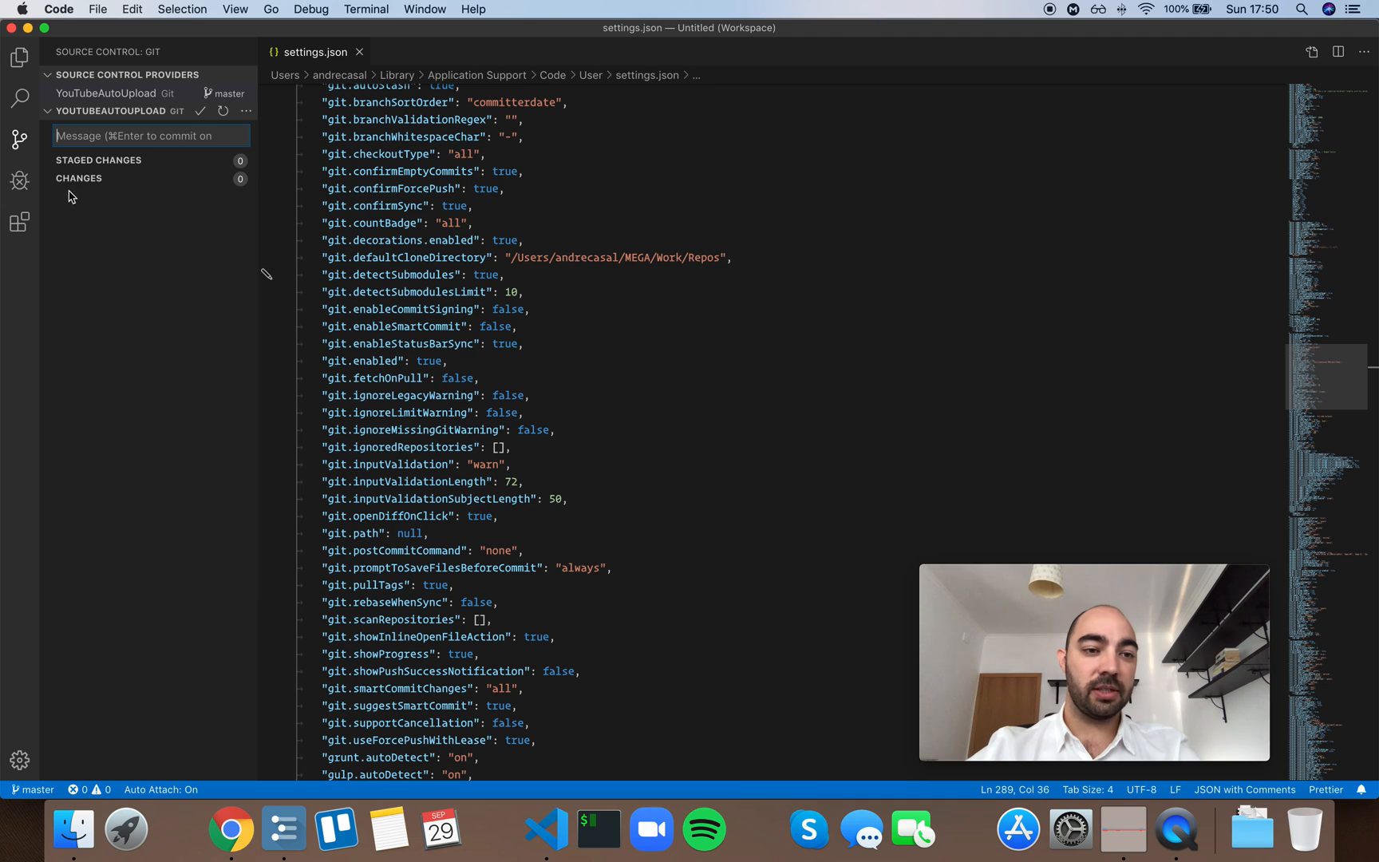
pyautogui.moveTo(106, 267)
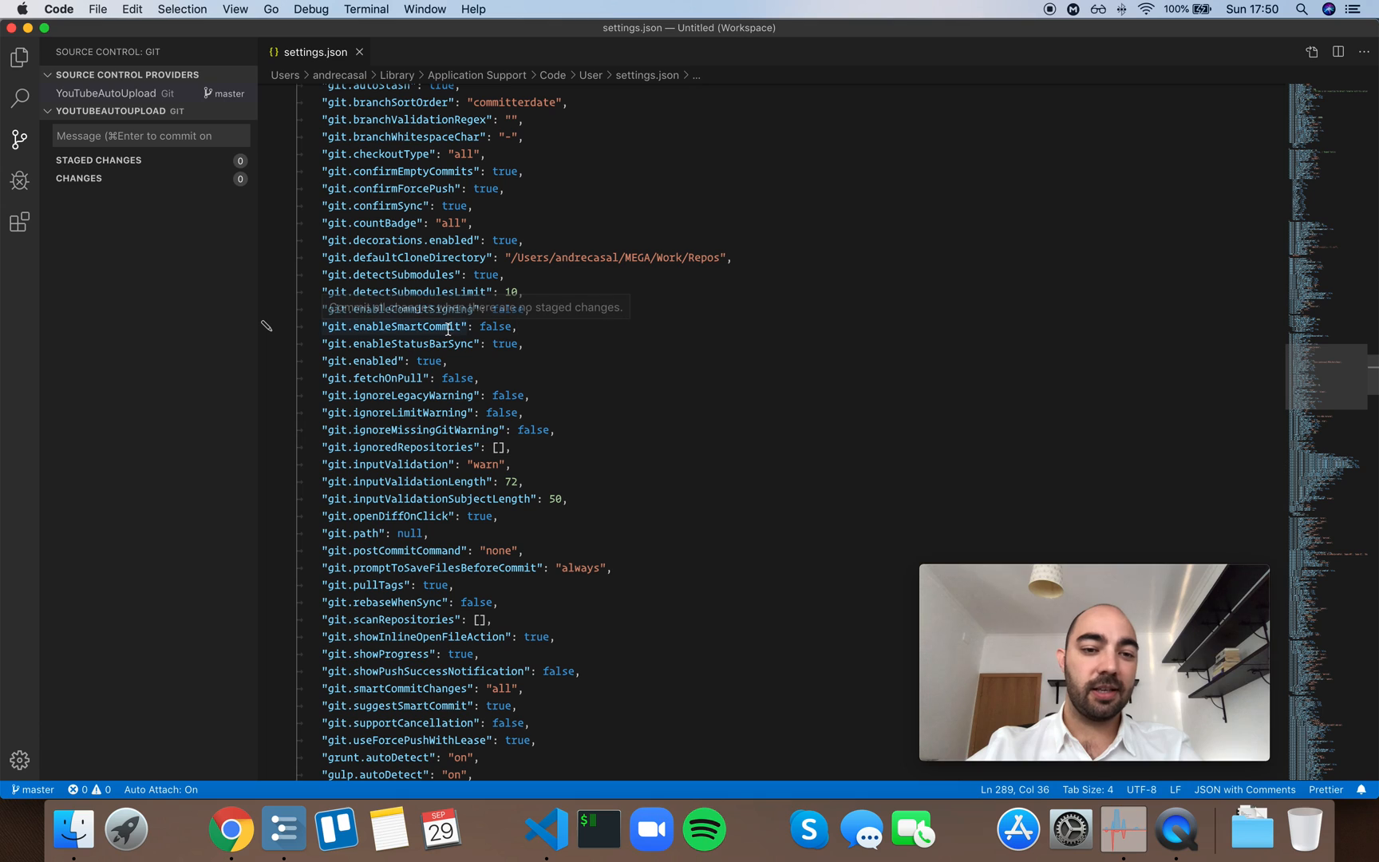
pyautogui.moveTo(449, 329)
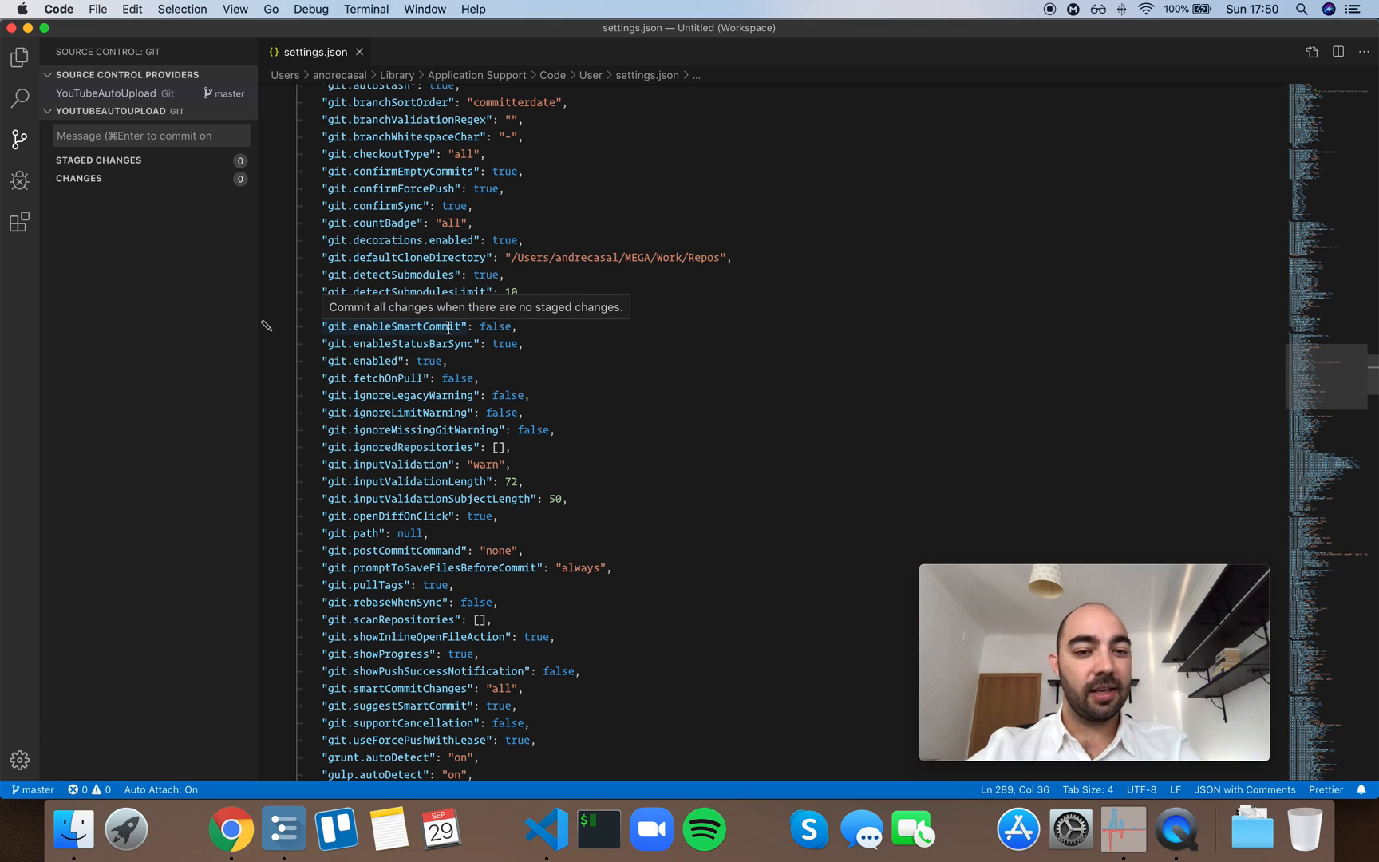